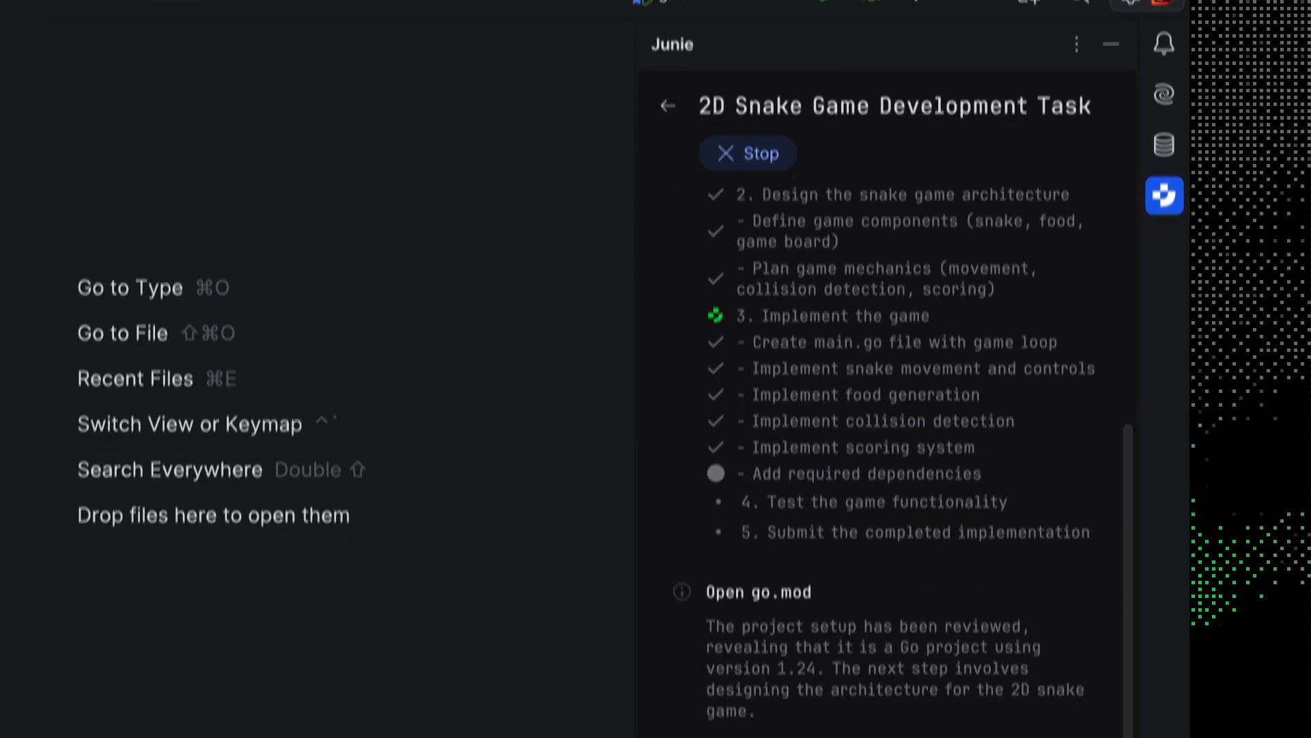
# - Write the Junie prompt for a Go and SQLite e-commerce app with CRUD, tests and docs, with Brave Mode ticked
pyautogui.scroll(-3)
pyautogui.write('I need to b')
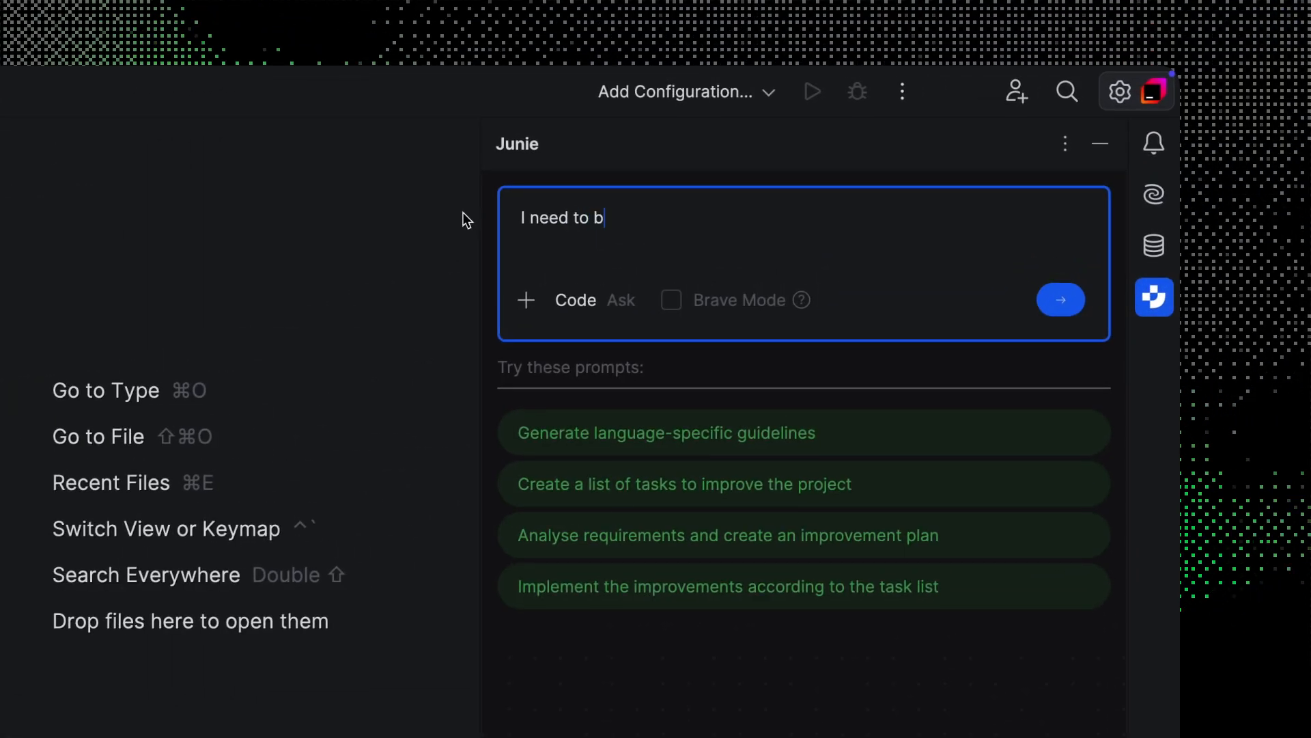
pyautogui.write('uild a simple e-commerce')
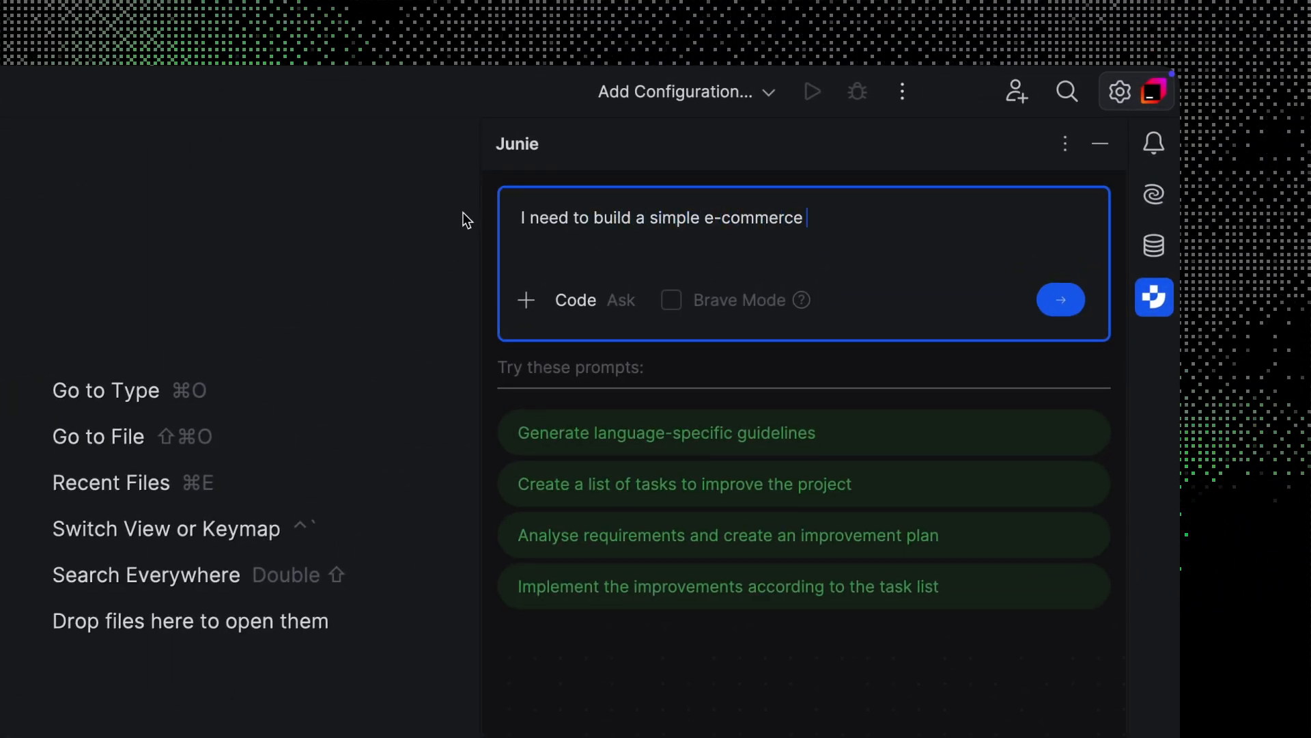
pyautogui.write('app using Go and SQLit')
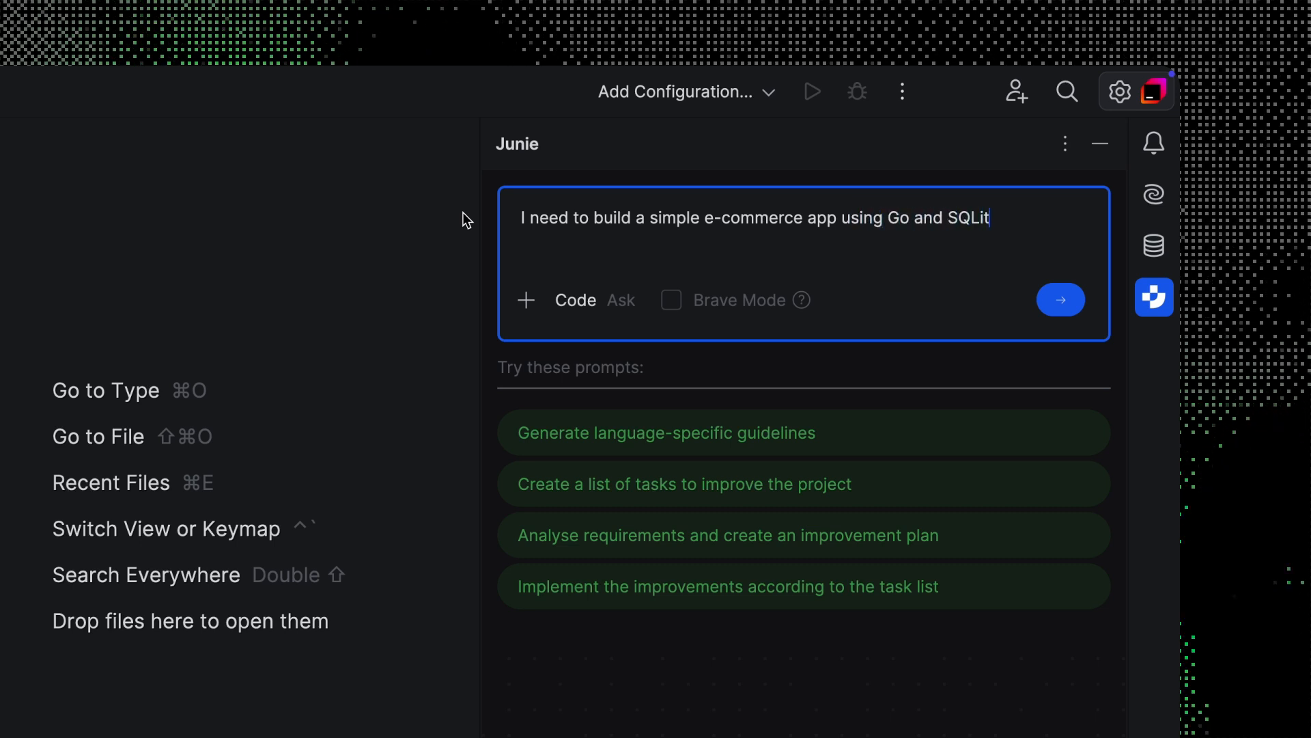
pyautogui.write('e with basic features')
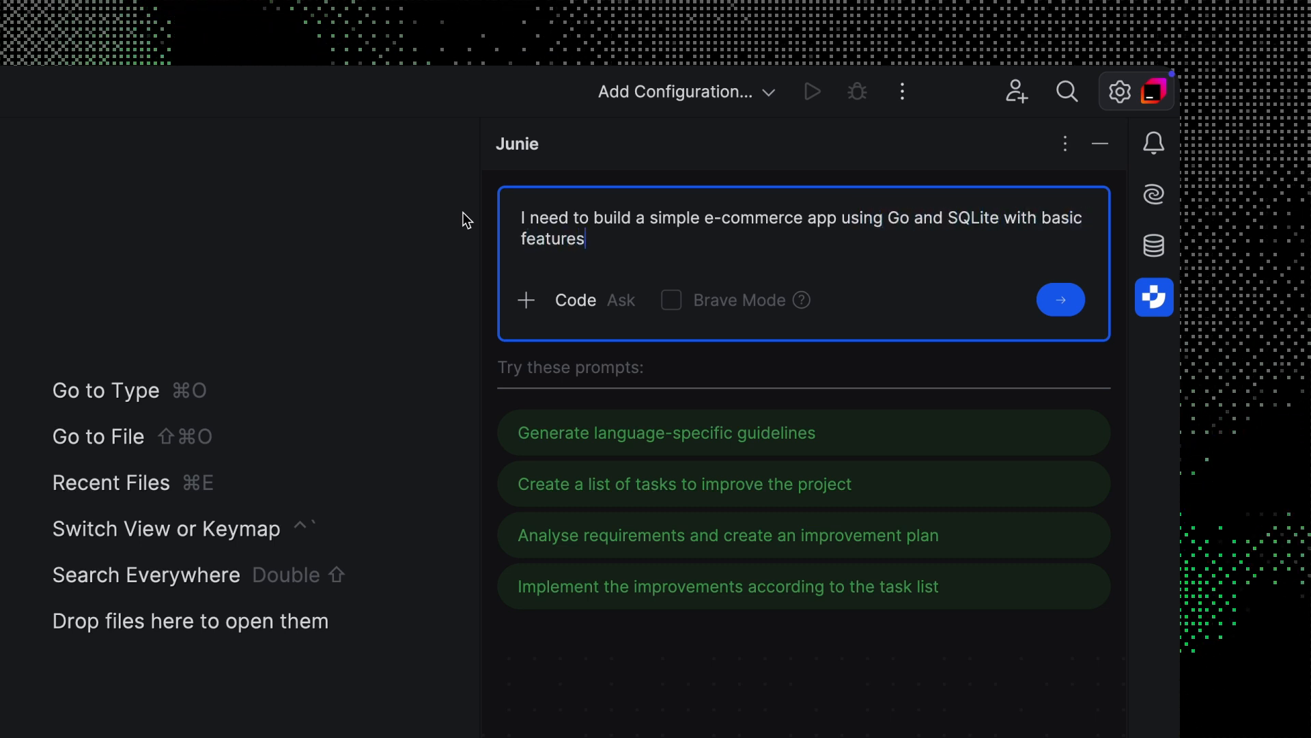
pyautogui.write(', like create, read, upda')
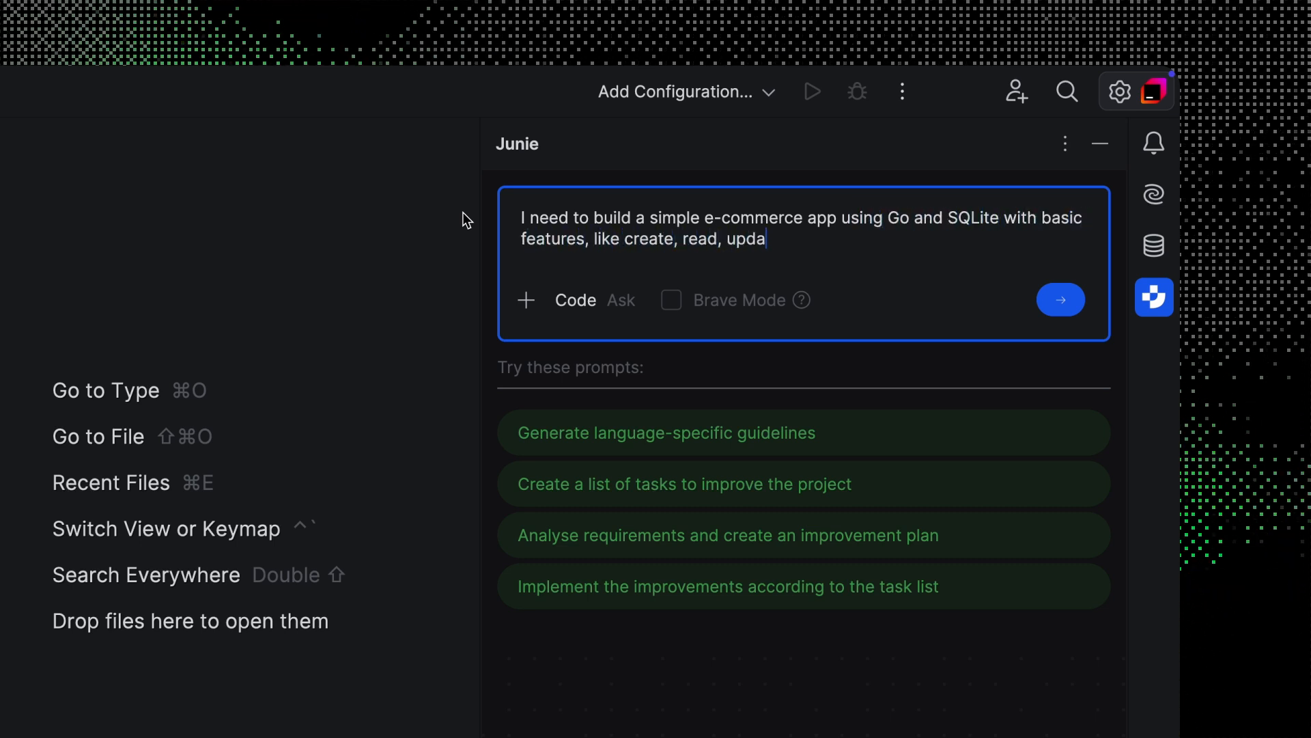
pyautogui.write('te and delete. Make sure to write tests and document how everyth')
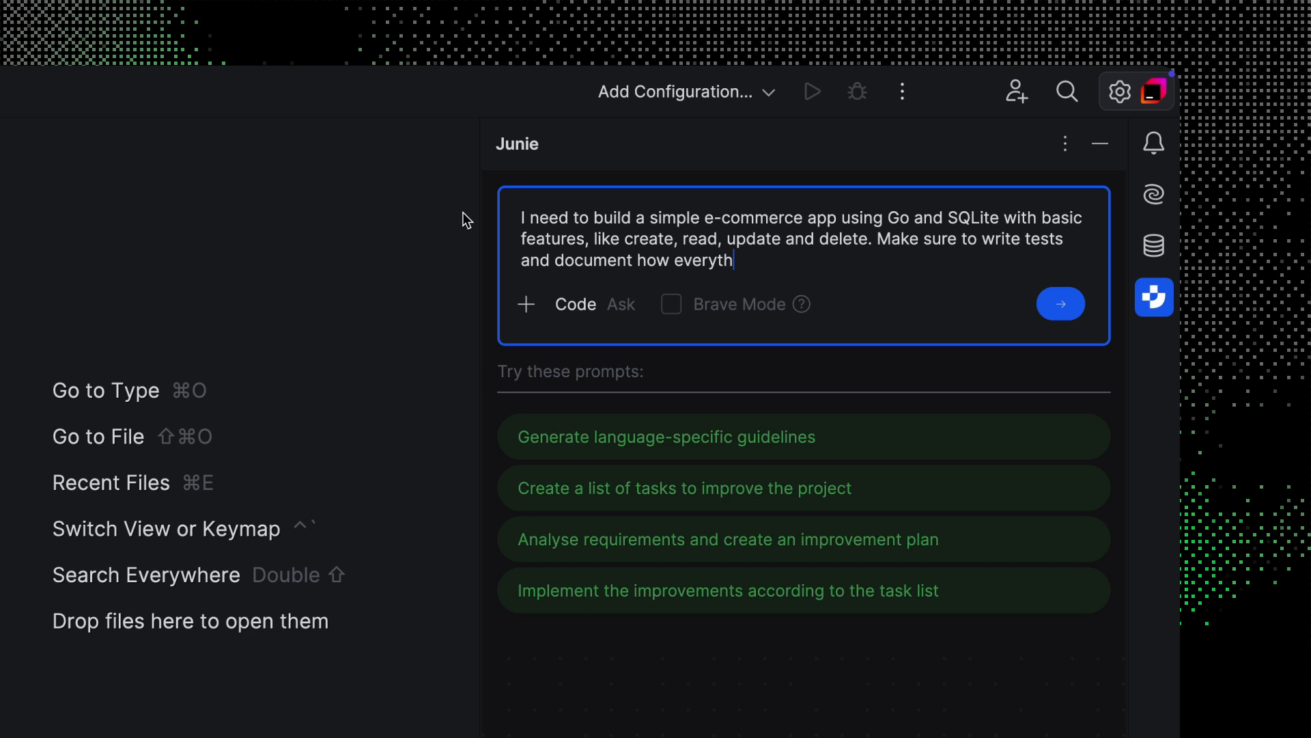
pyautogui.write('ing works.')
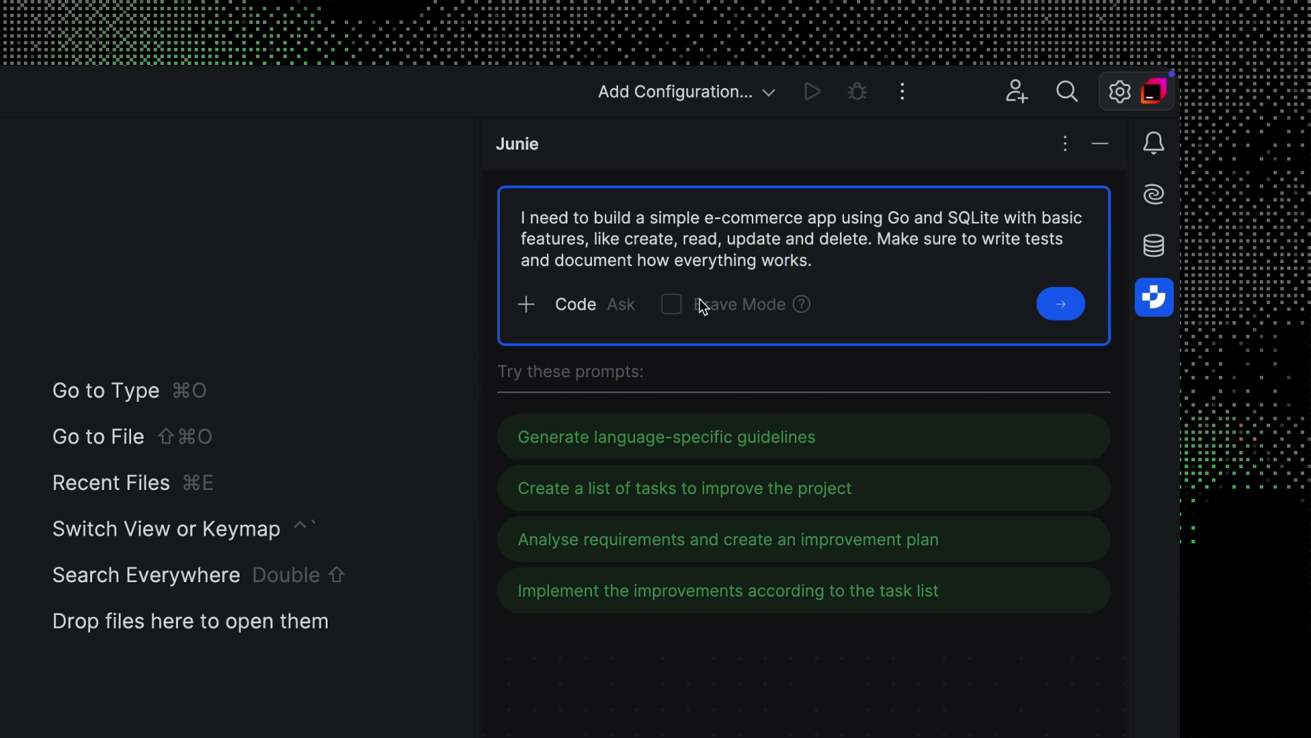
pyautogui.click(1060, 303)
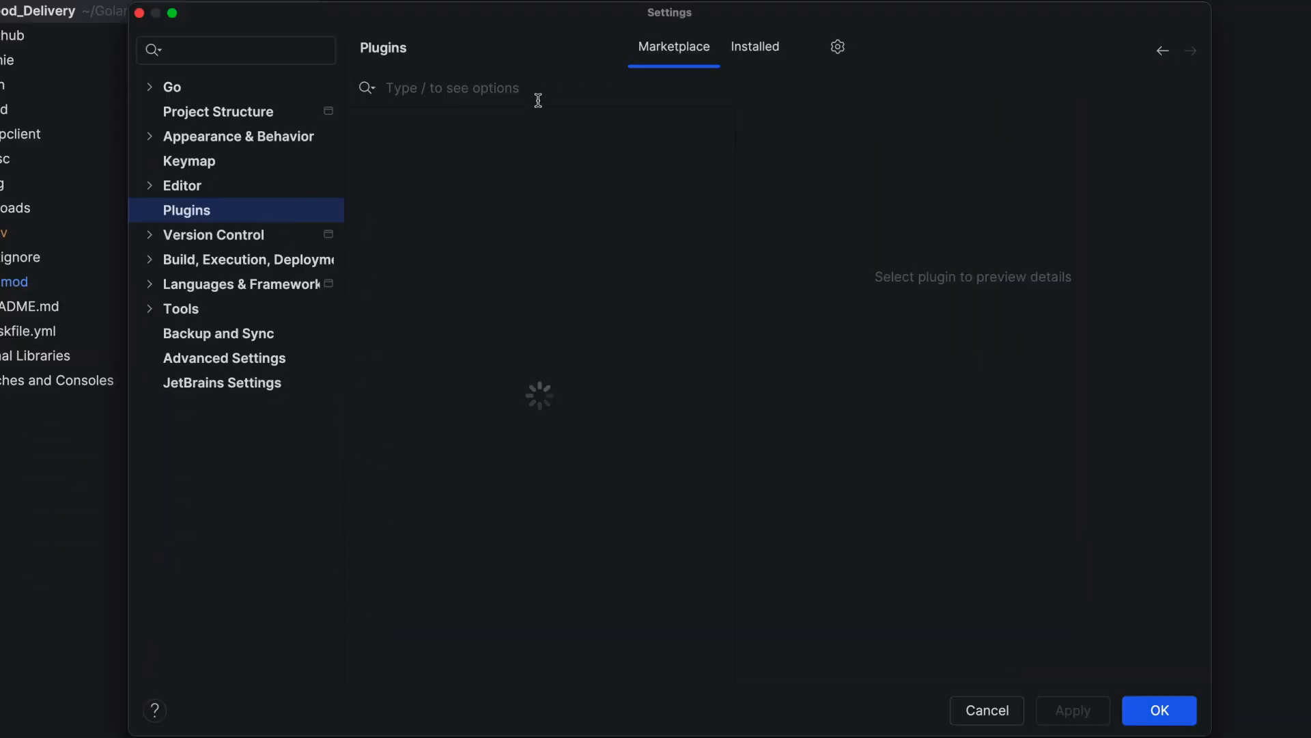
# - Search the marketplace for 'Junie' and install the JetBrains Junie plugin
pyautogui.write('Junie')
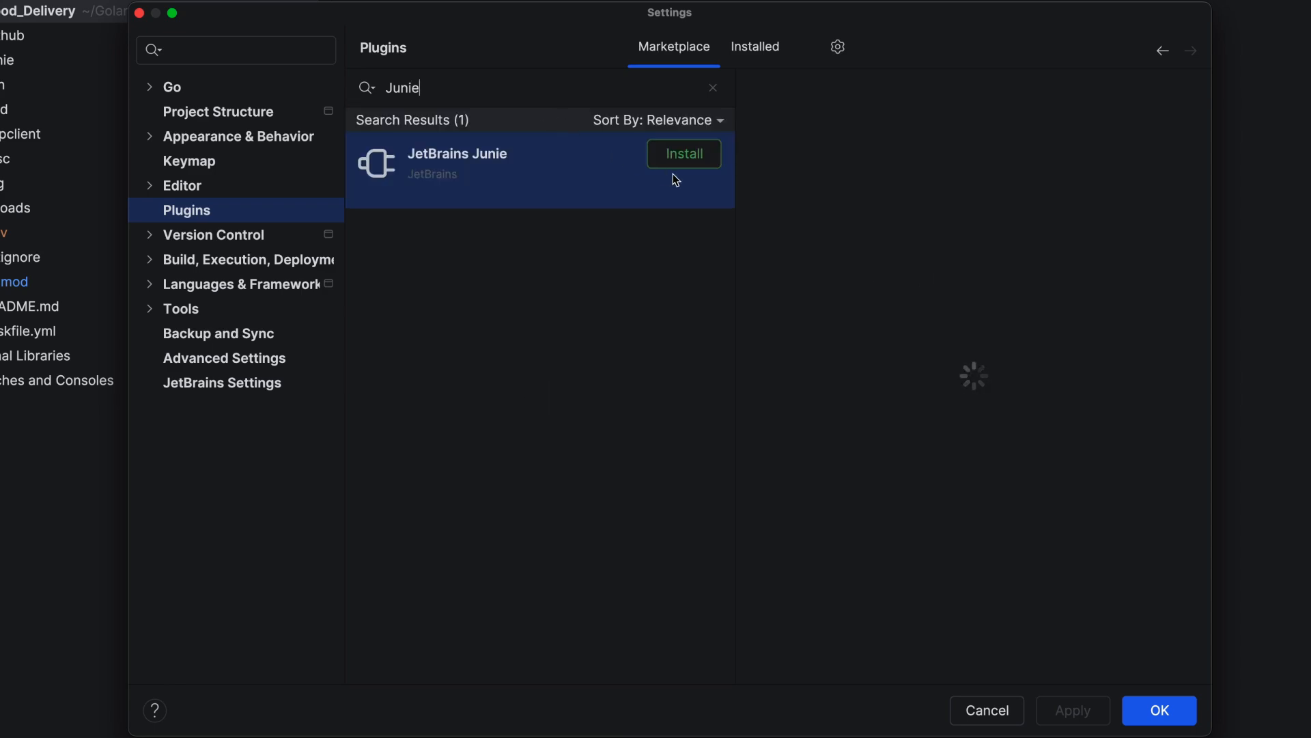
pyautogui.click(685, 154)
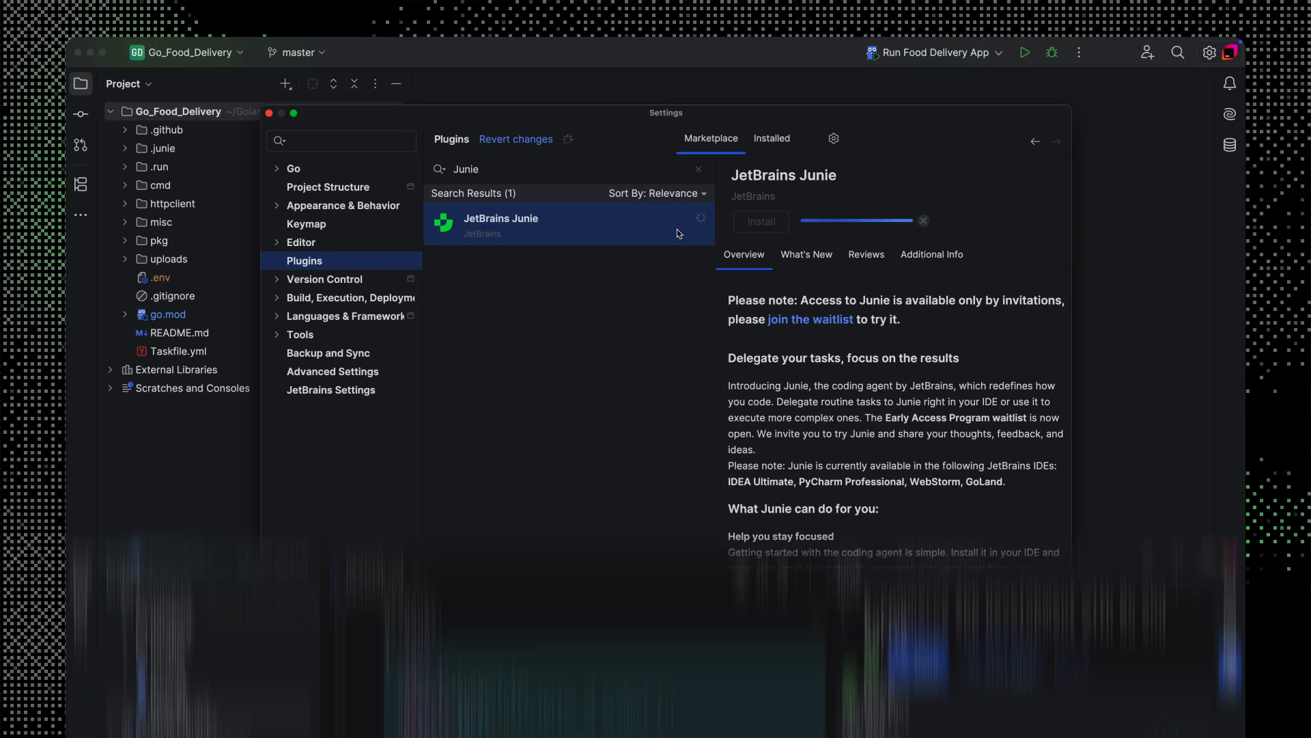
# - Send Junie the follow-up 'Can you create a .http file to test endpoints'
pyautogui.write('Can you create a .http fi')
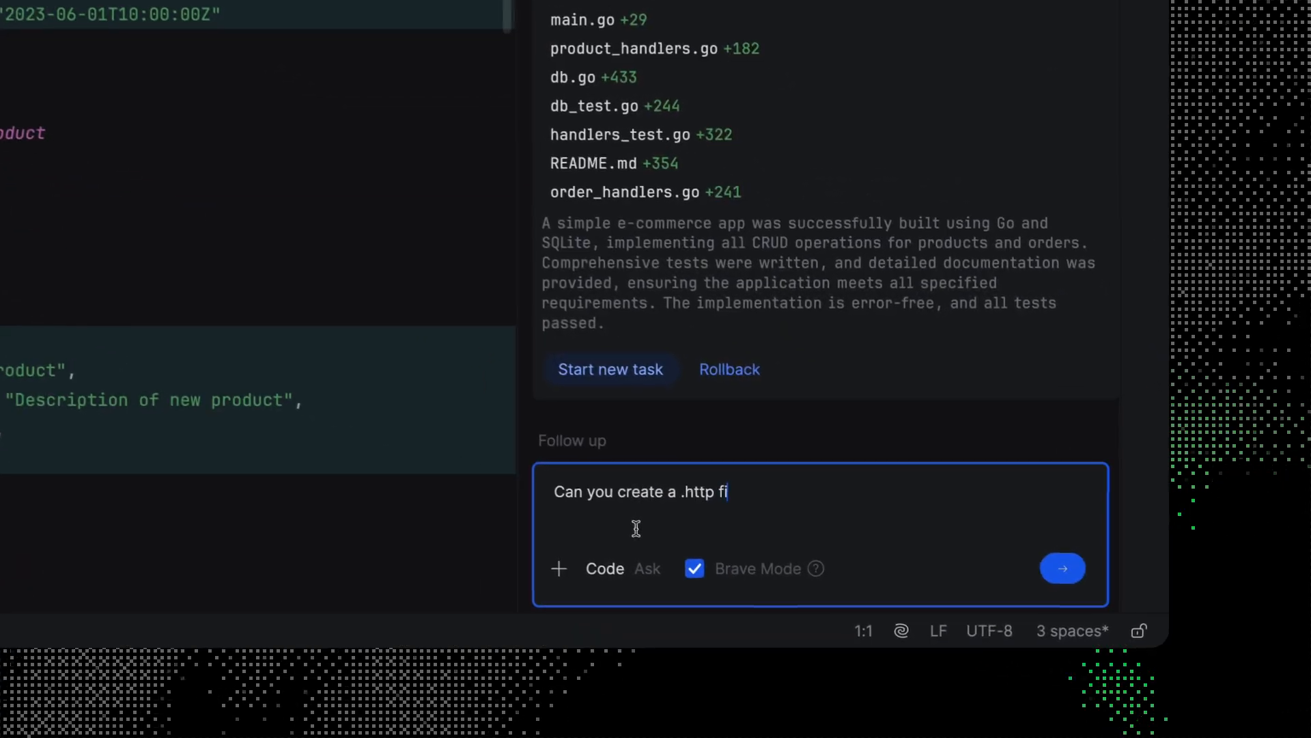
pyautogui.write('le to test endpoints')
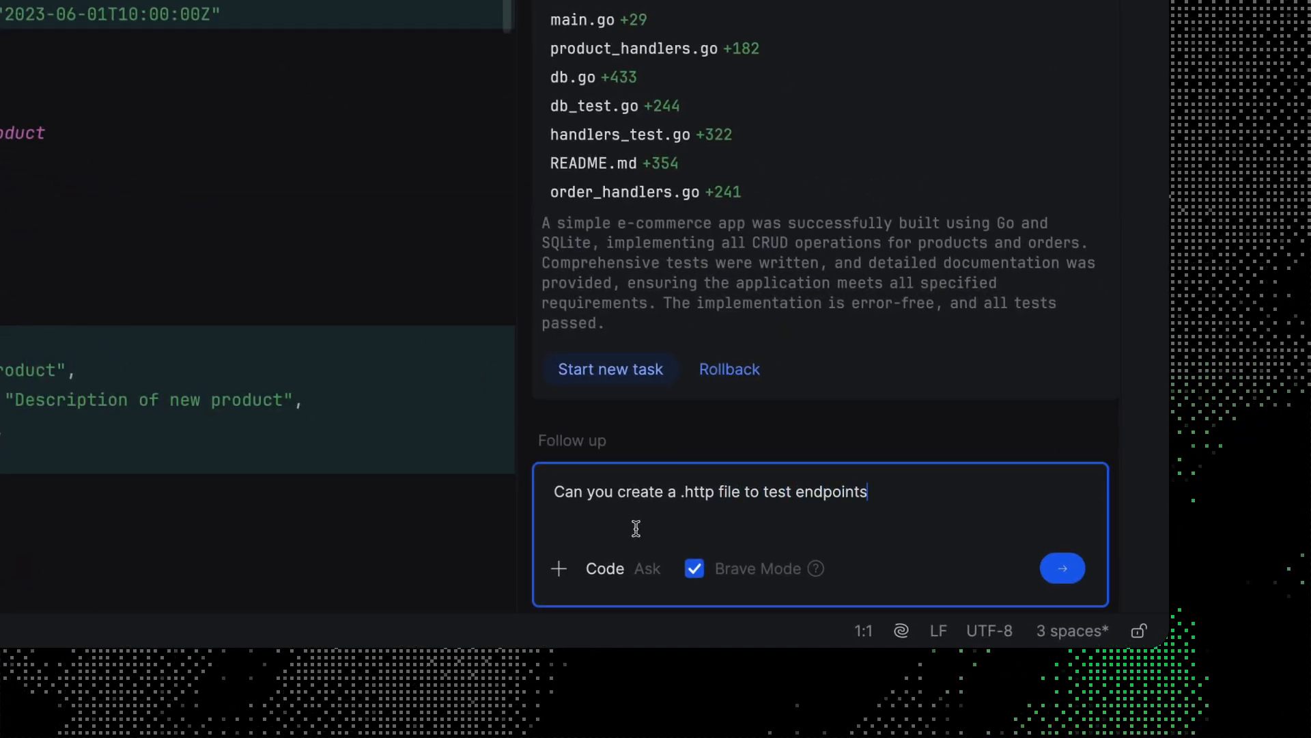
pyautogui.click(1063, 568)
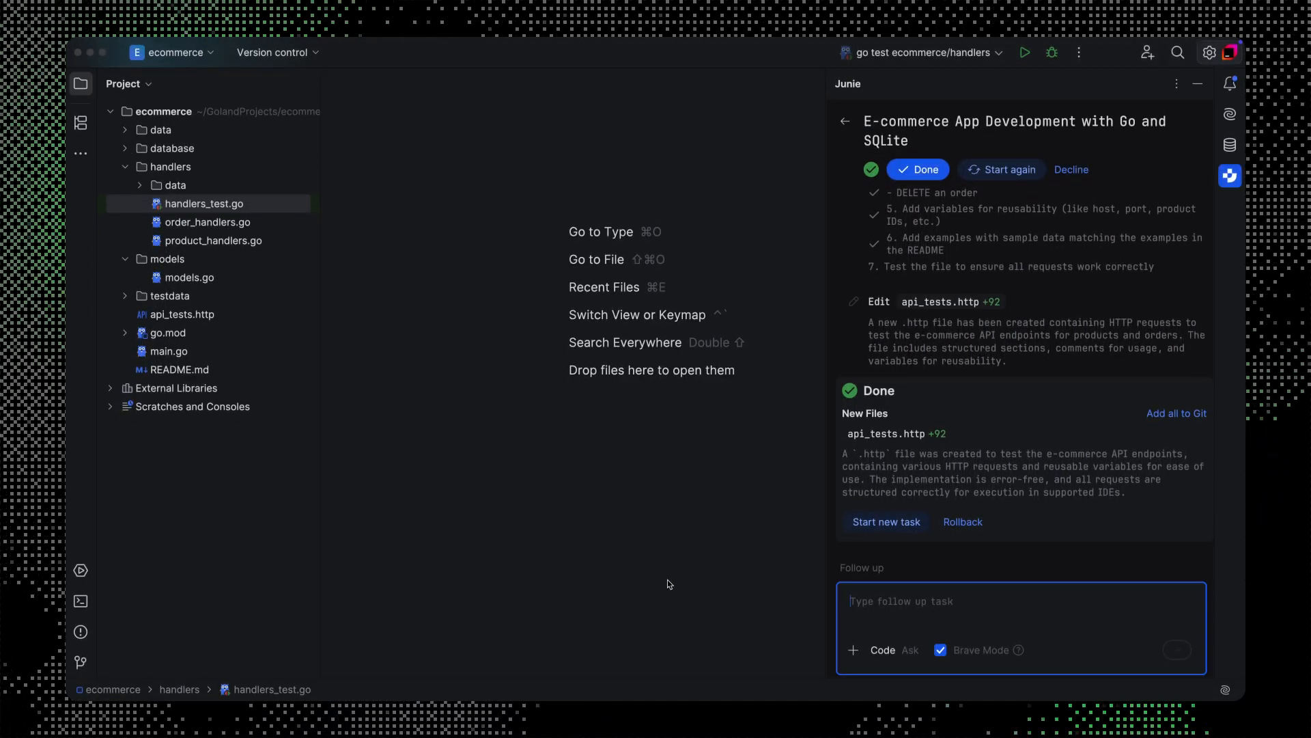
# - Send Junie a follow-up to include gRPC, generate Protocol Buffers and ensure REST and gRPC work together seamlessly
pyautogui.write('include gRPC endpoints,')
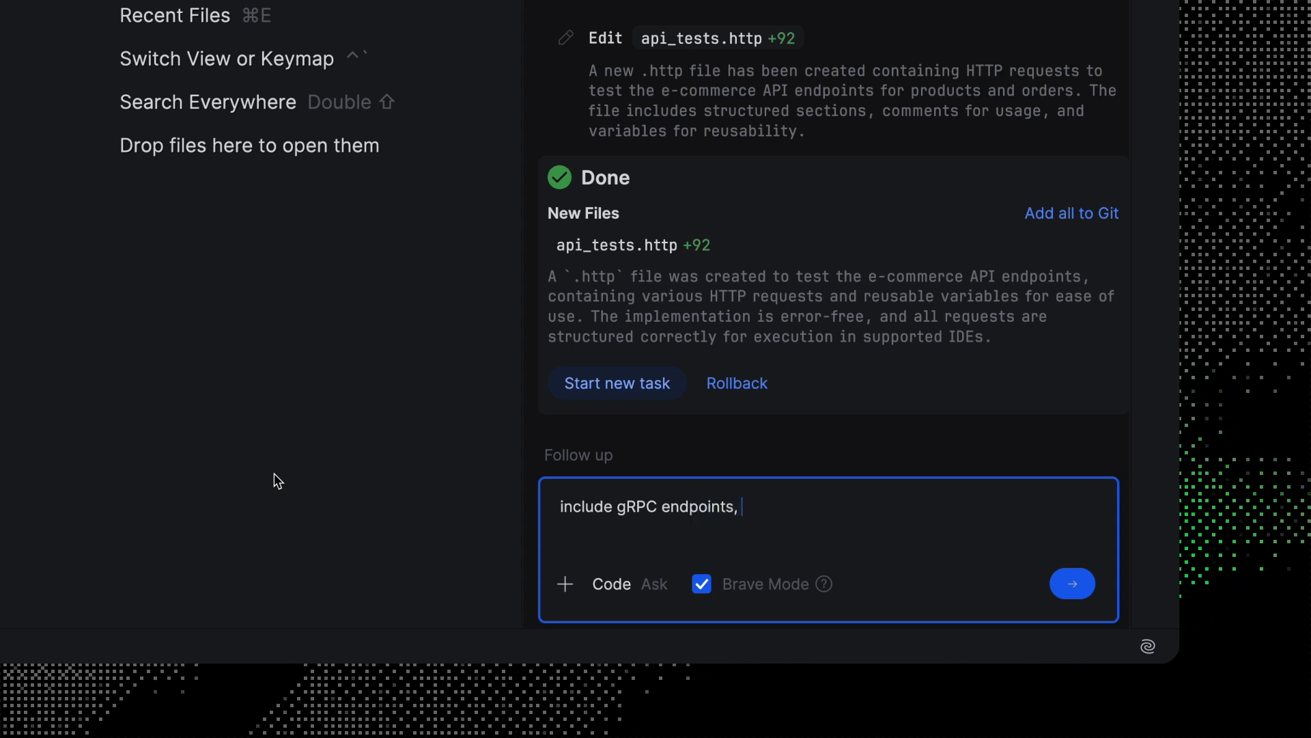
pyautogui.write('generate Protocol Buffers, and')
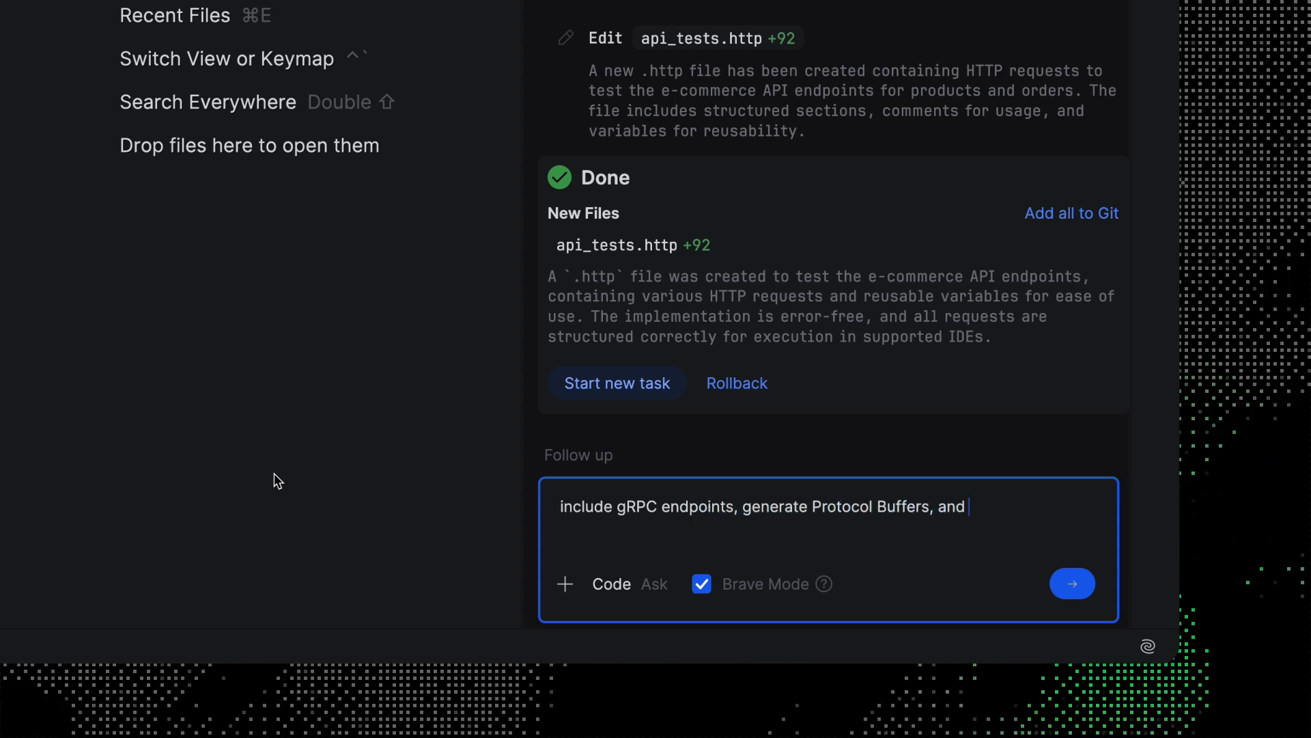
pyautogui.write('esnure that both')
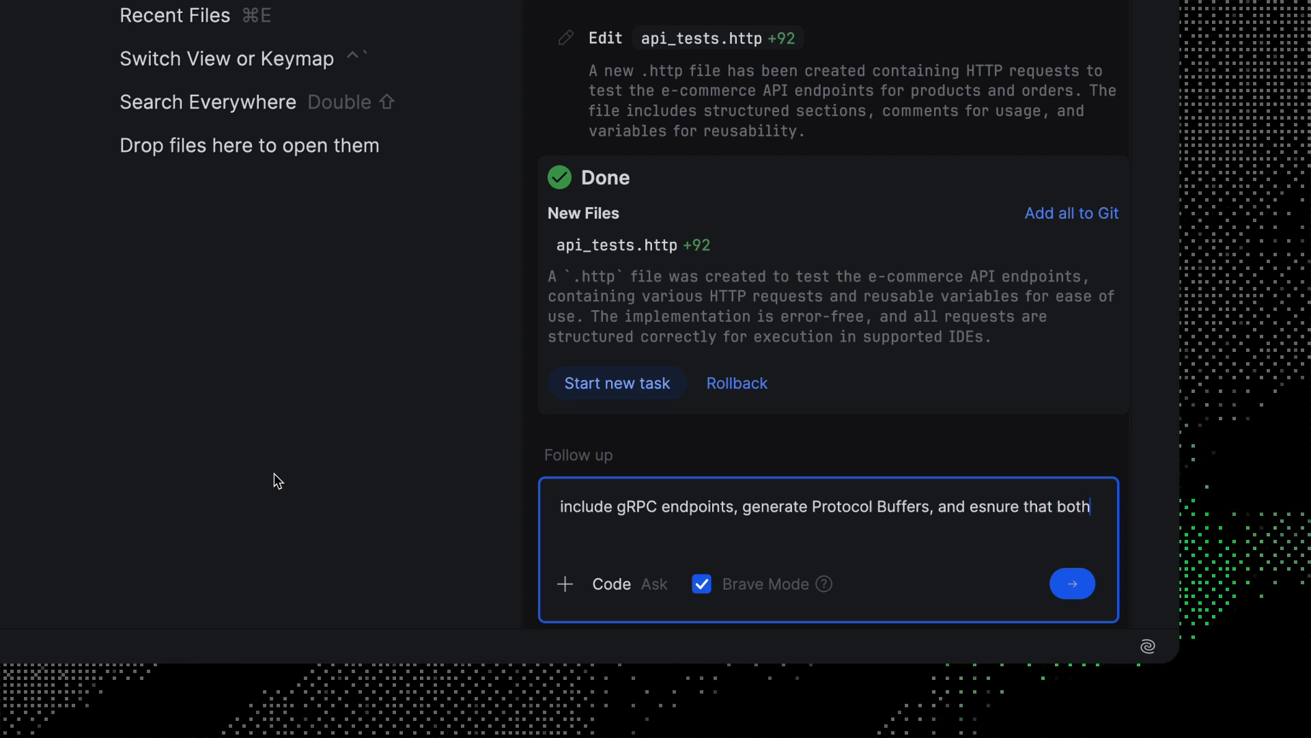
pyautogui.write('REST and gR')
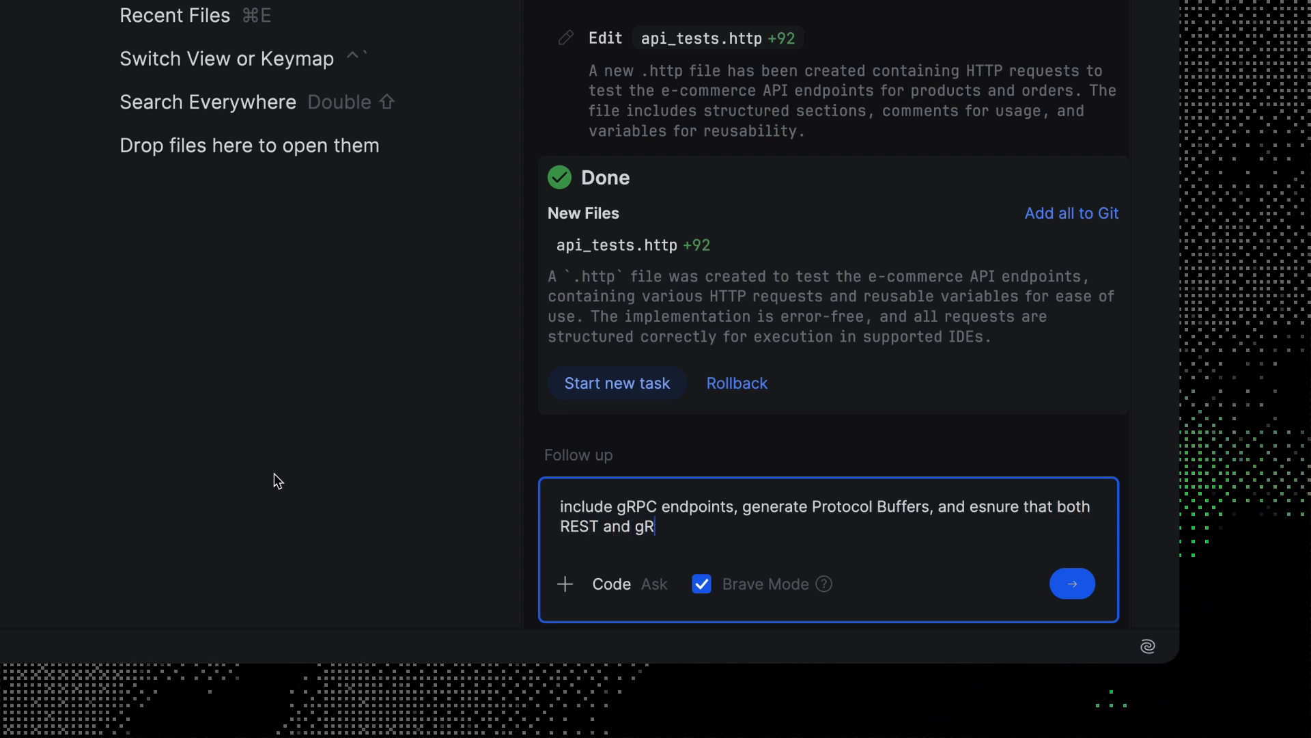
pyautogui.write('PC work tog')
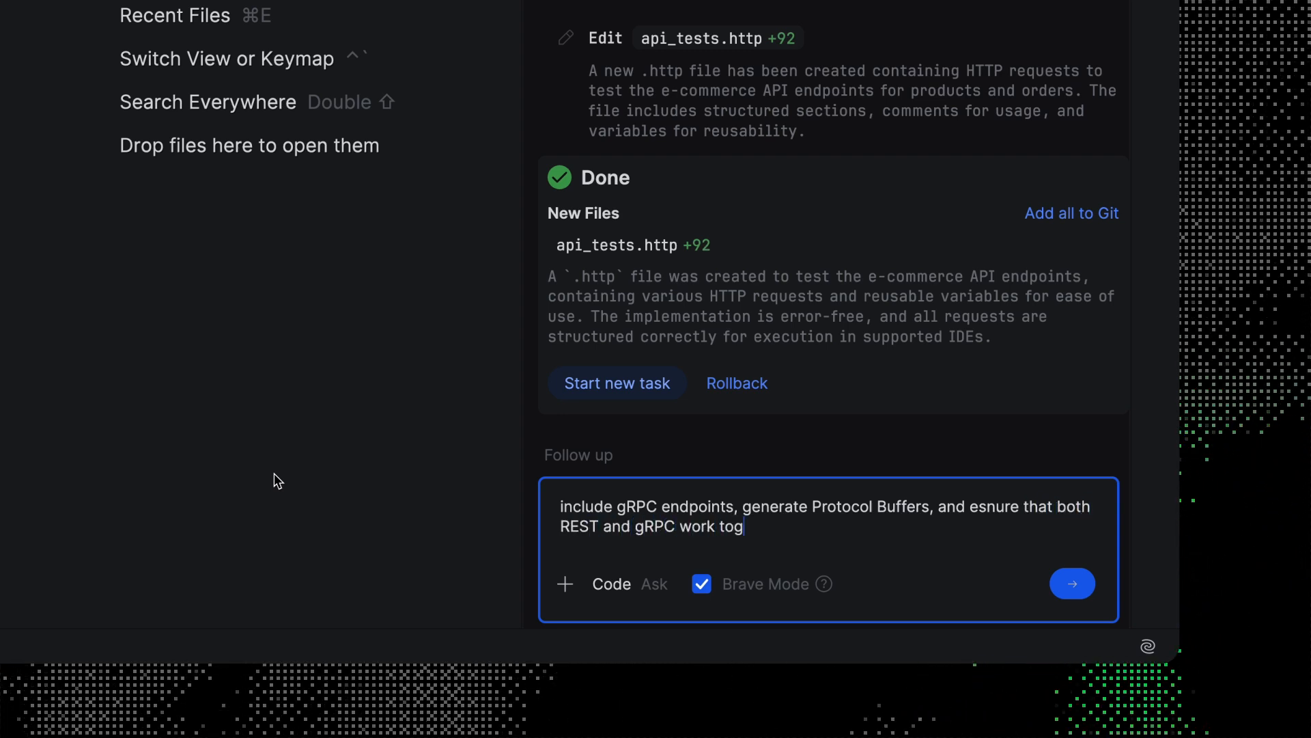
pyautogui.write('ether seamlessly.')
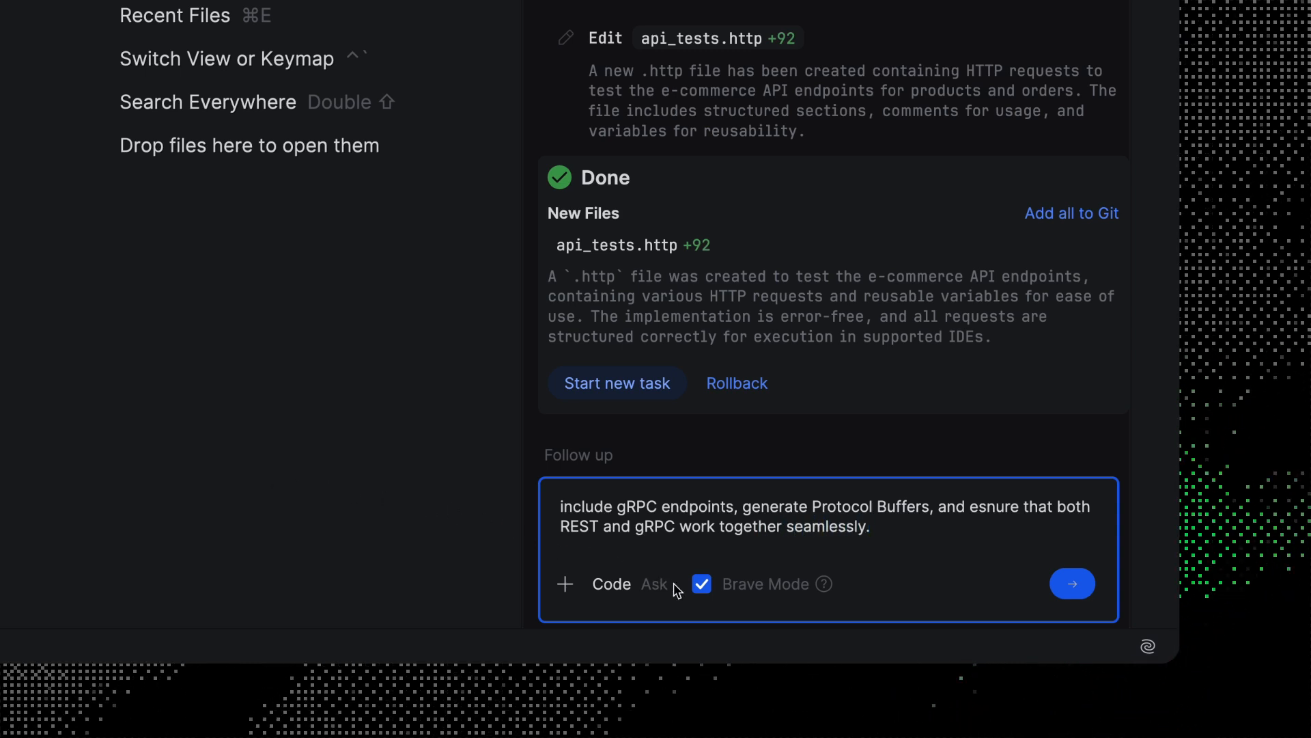
pyautogui.click(1073, 584)
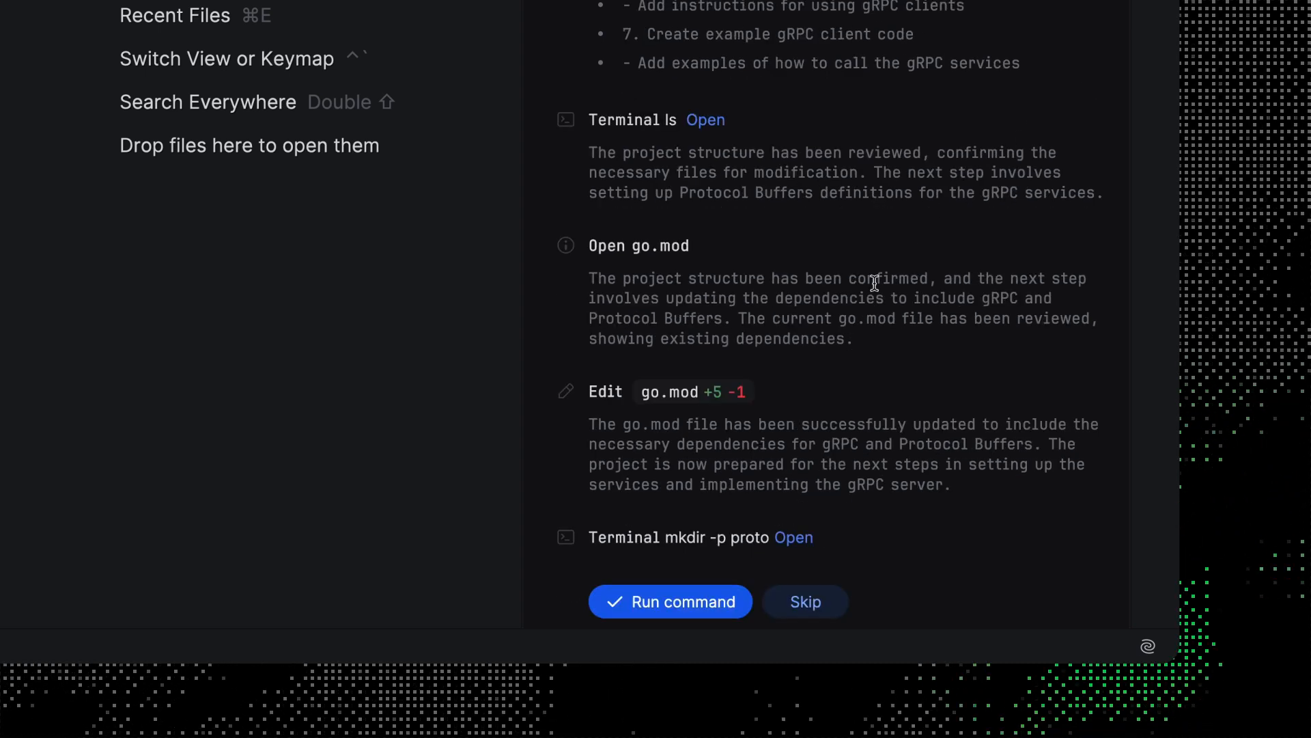
# - Allow Junie to run the command creating the proto directory
pyautogui.click(669, 601)
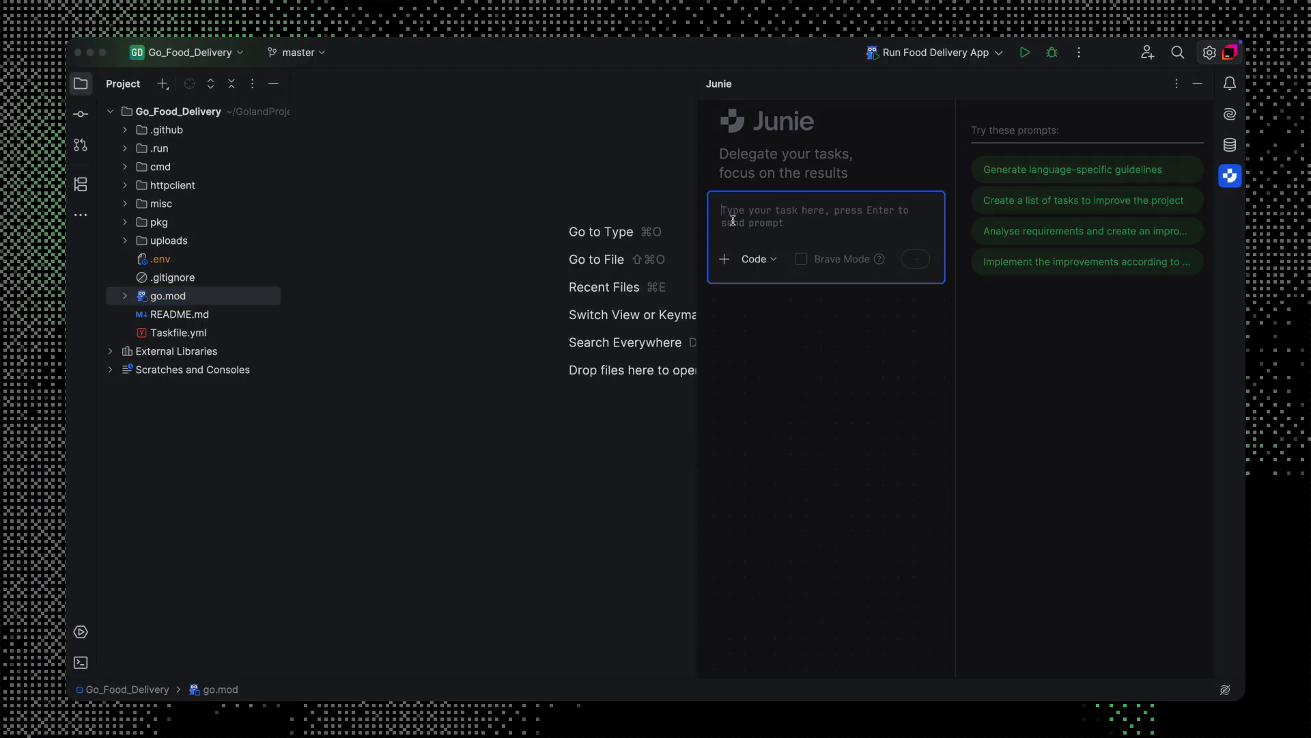
# - Send Junie the task 'Update all Go modules in the go.mod file'
pyautogui.write('Update all Go modules in the')
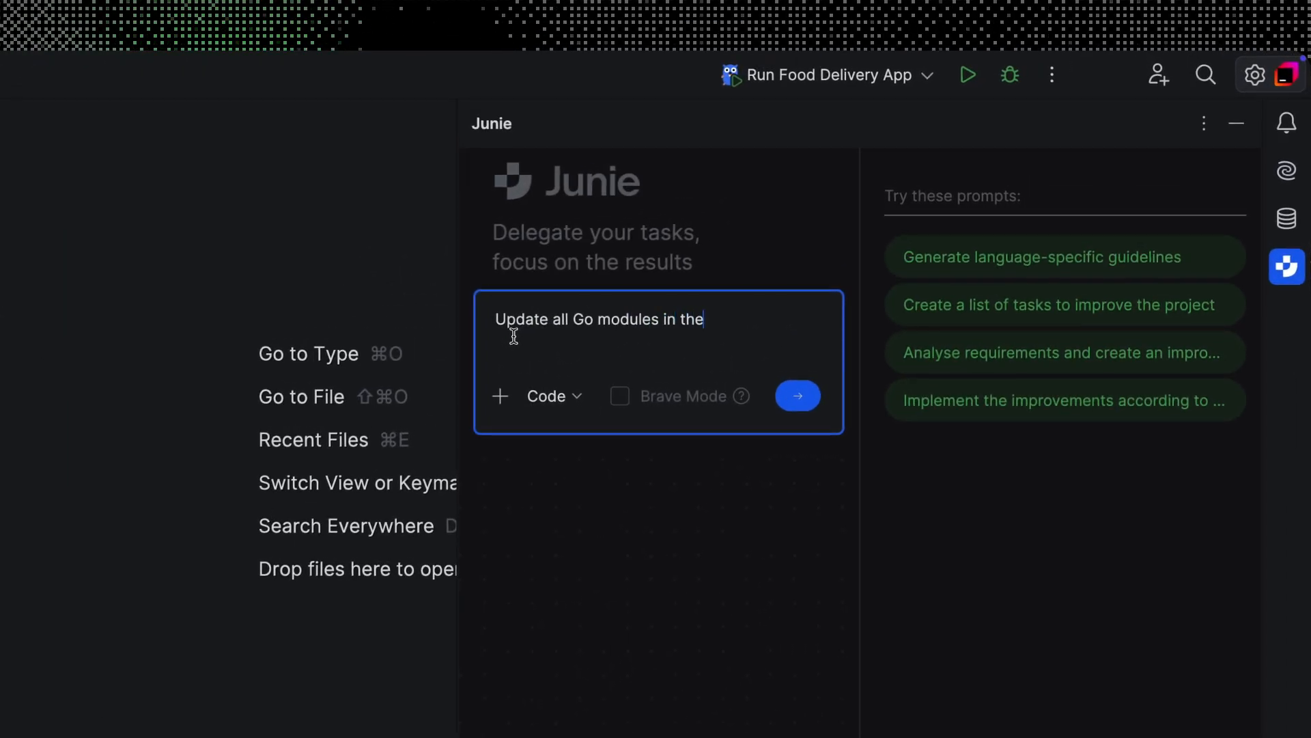
pyautogui.click(797, 396)
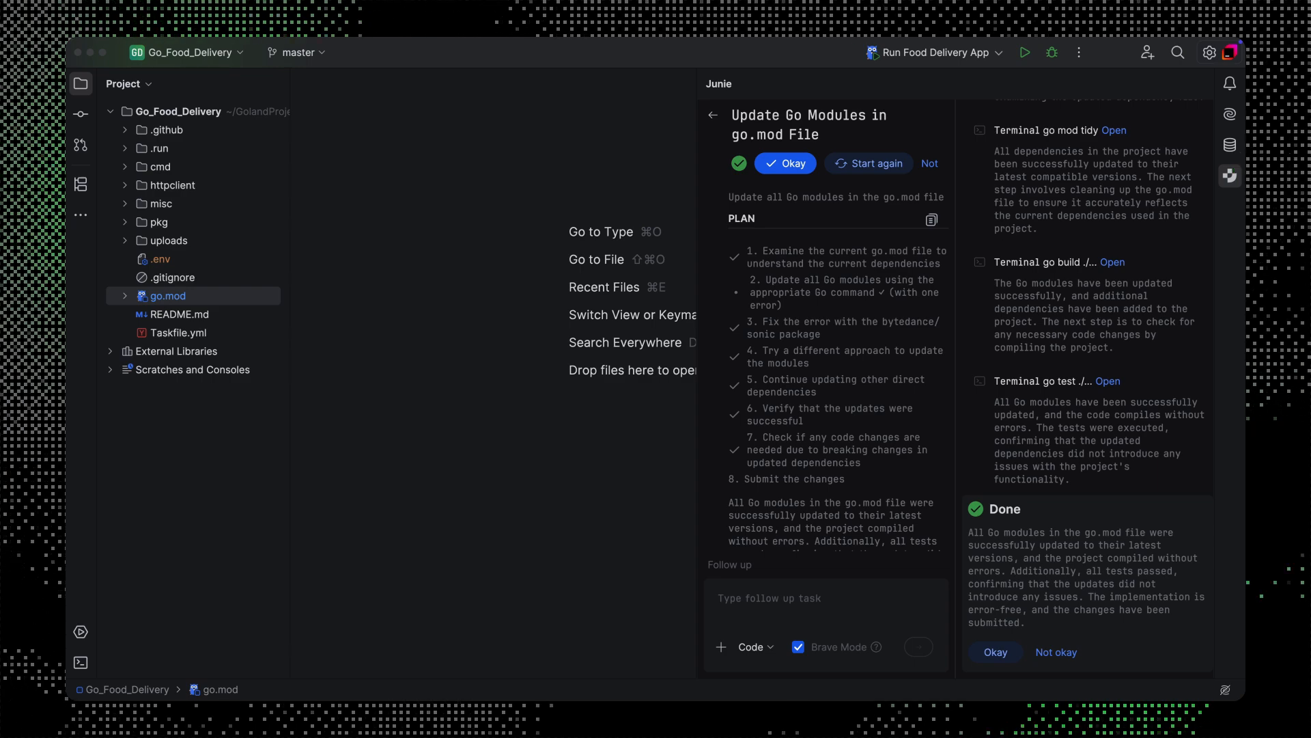
# - View go.mod from the Project tool window and scroll through the bumped module versions
pyautogui.doubleClick(165, 295)
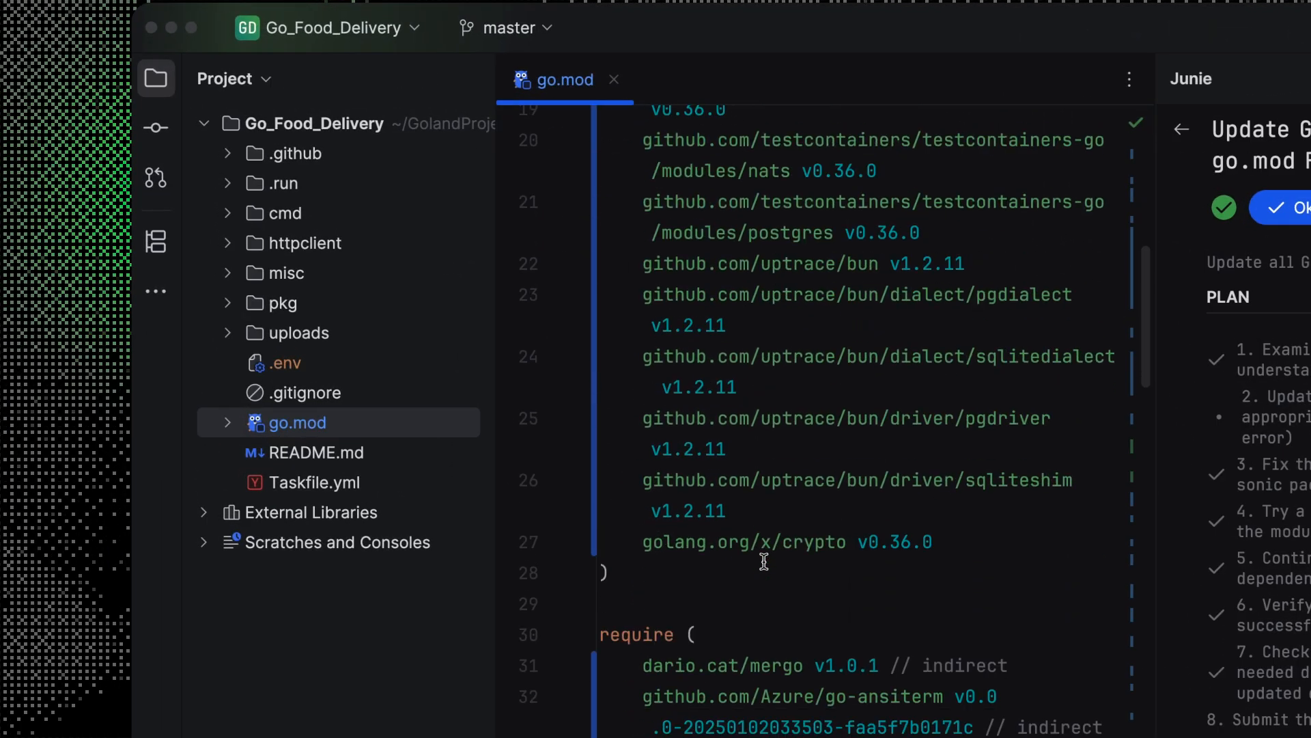
pyautogui.scroll(-3)
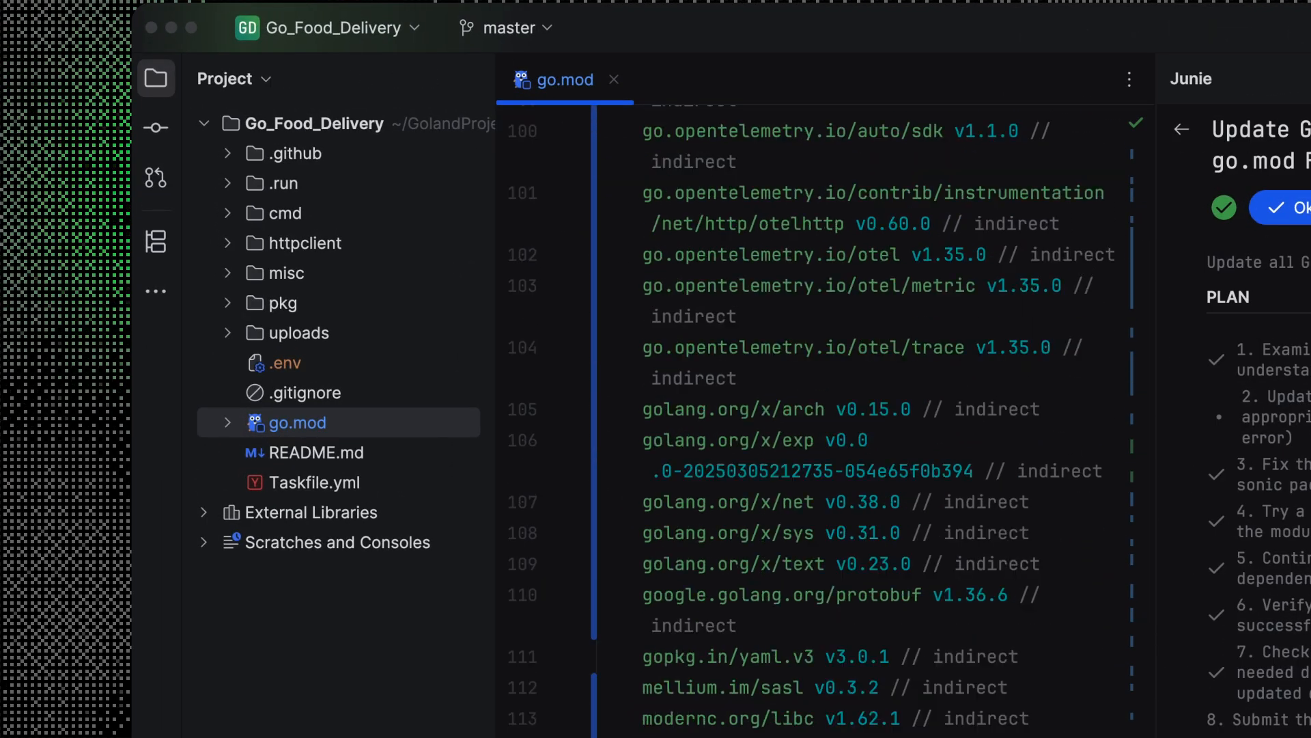